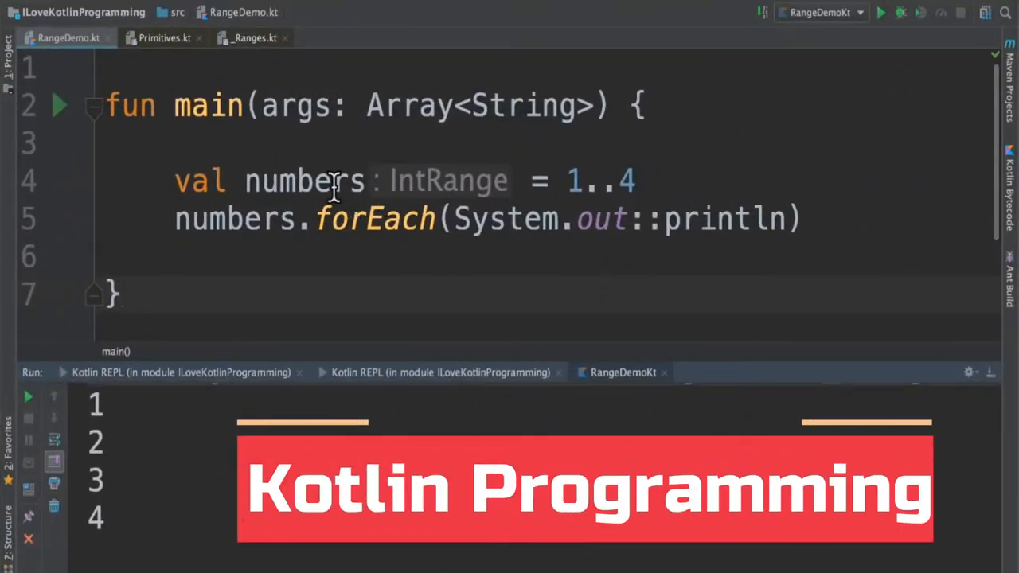
{"action": "mouse_move", "coordinate": [214, 105]}
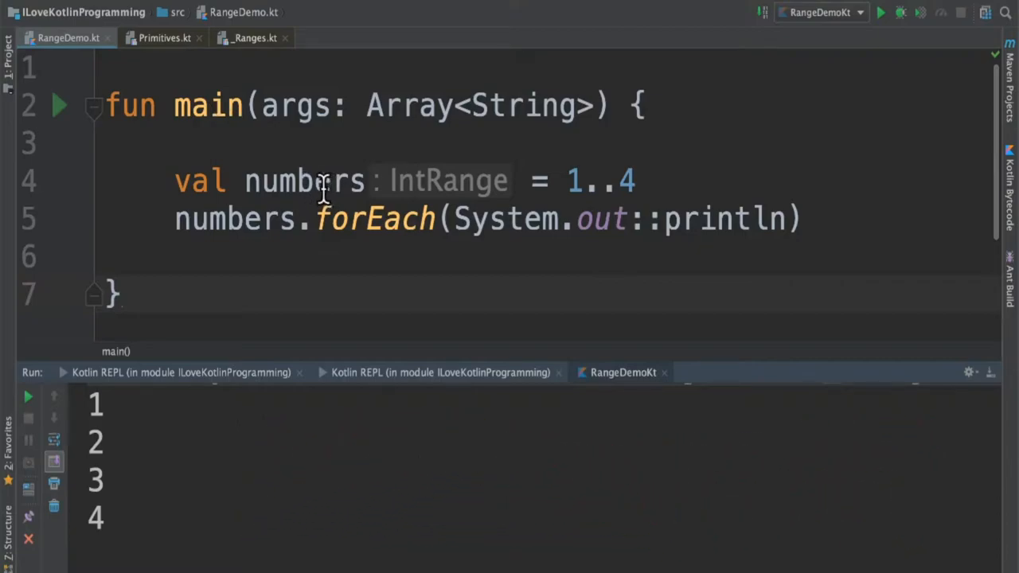
{"action": "mouse_move", "coordinate": [561, 219]}
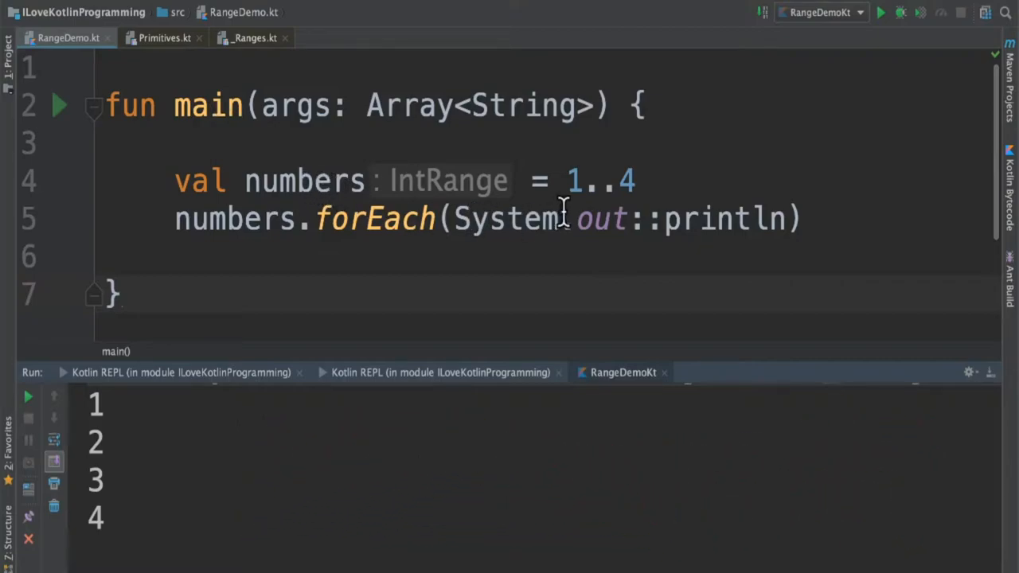
{"action": "mouse_move", "coordinate": [637, 182]}
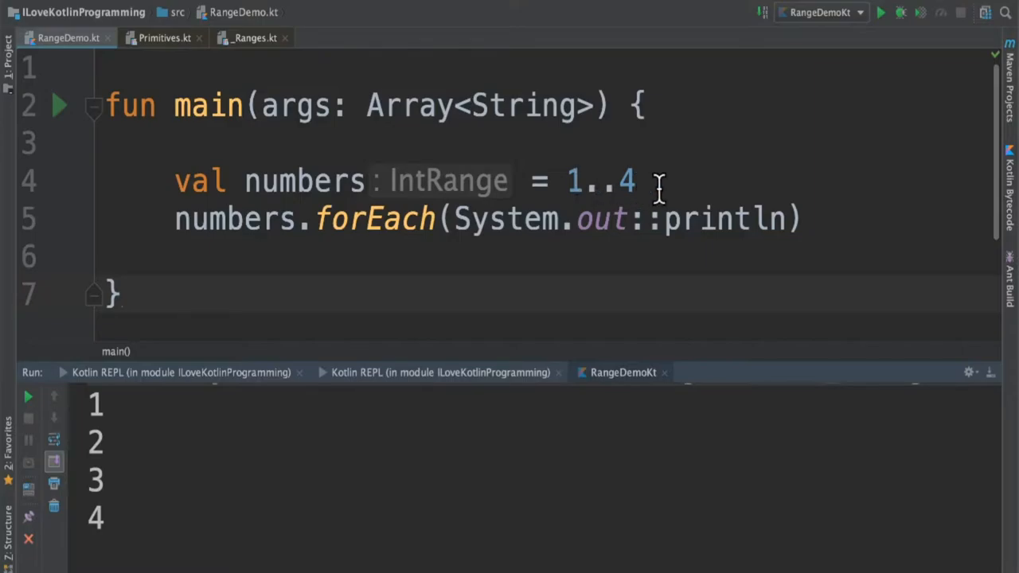
{"action": "mouse_move", "coordinate": [613, 219]}
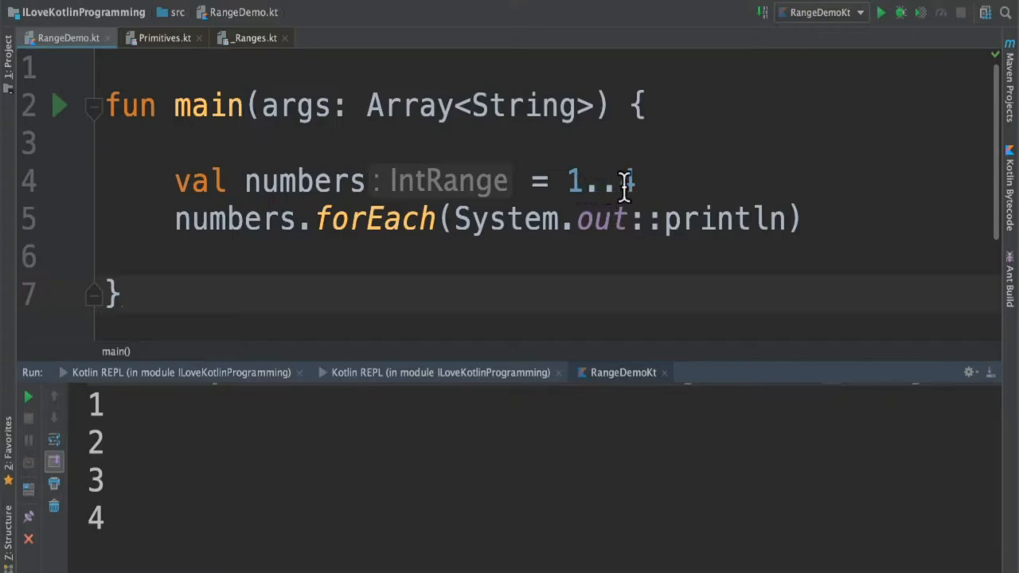
Step: Change the range on line 4 to 1..4 step 2
{"action": "type", "text": "4"}
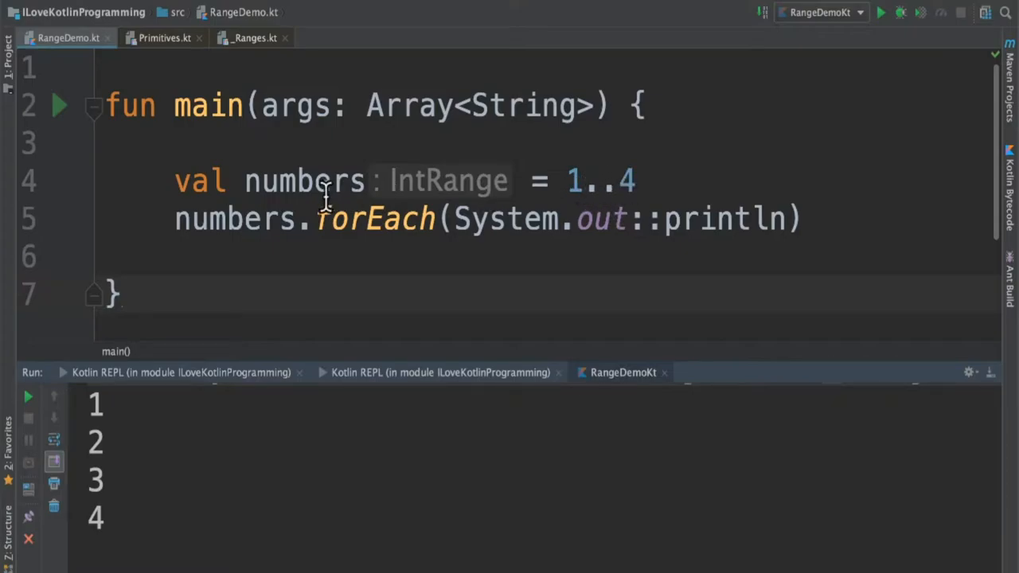
{"action": "mouse_move", "coordinate": [438, 219]}
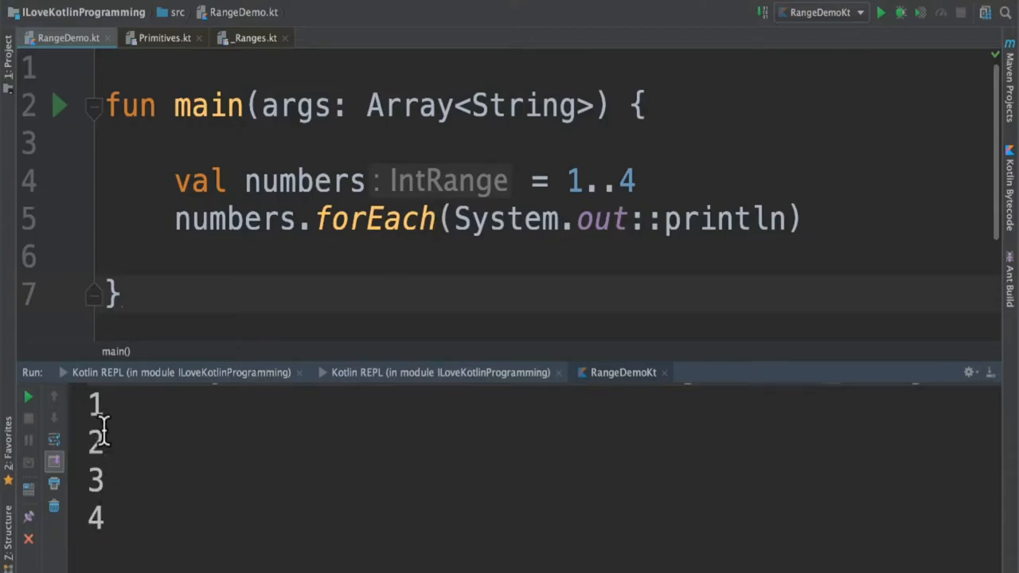
{"action": "mouse_move", "coordinate": [653, 181]}
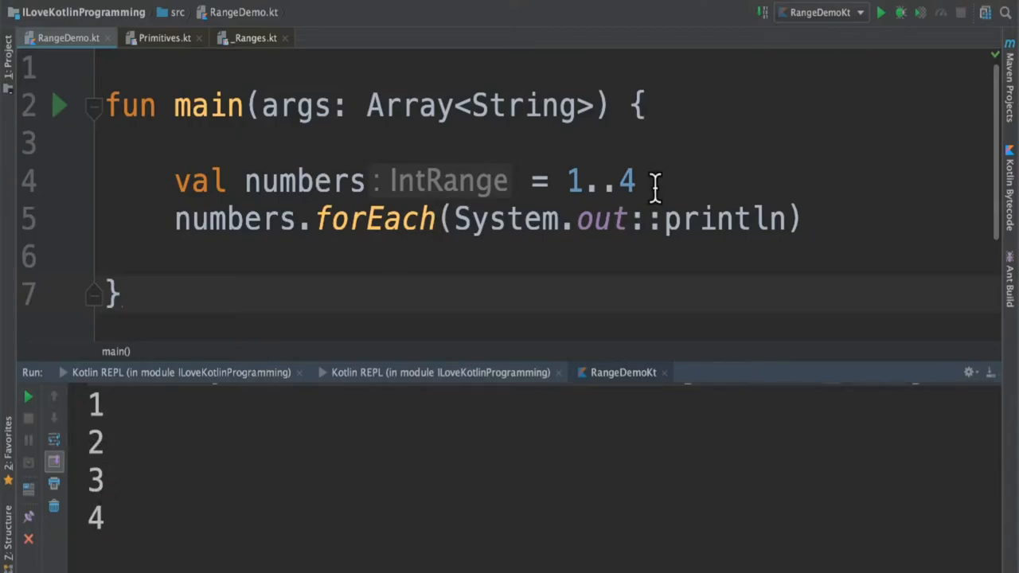
{"action": "type", "text": "step 2"}
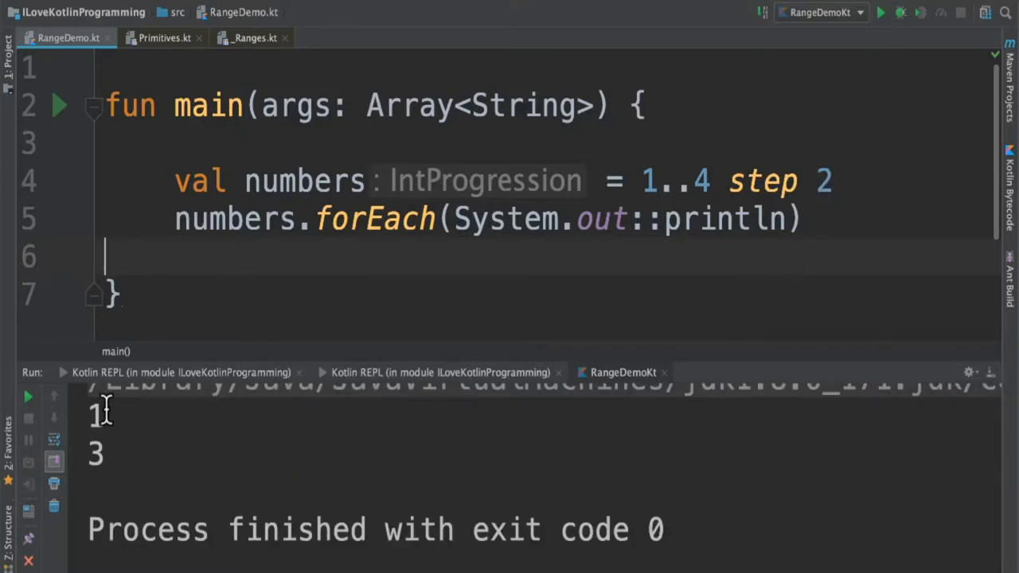
{"action": "mouse_move", "coordinate": [648, 269]}
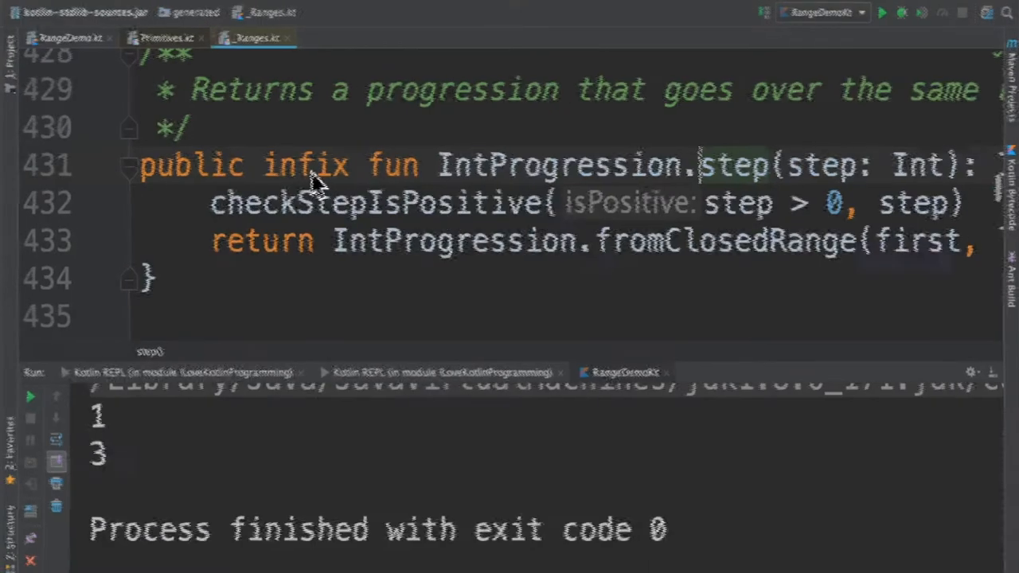
Step: Run main to print 1 and 3, then open the declaration of step
{"action": "left_click", "coordinate": [68, 37]}
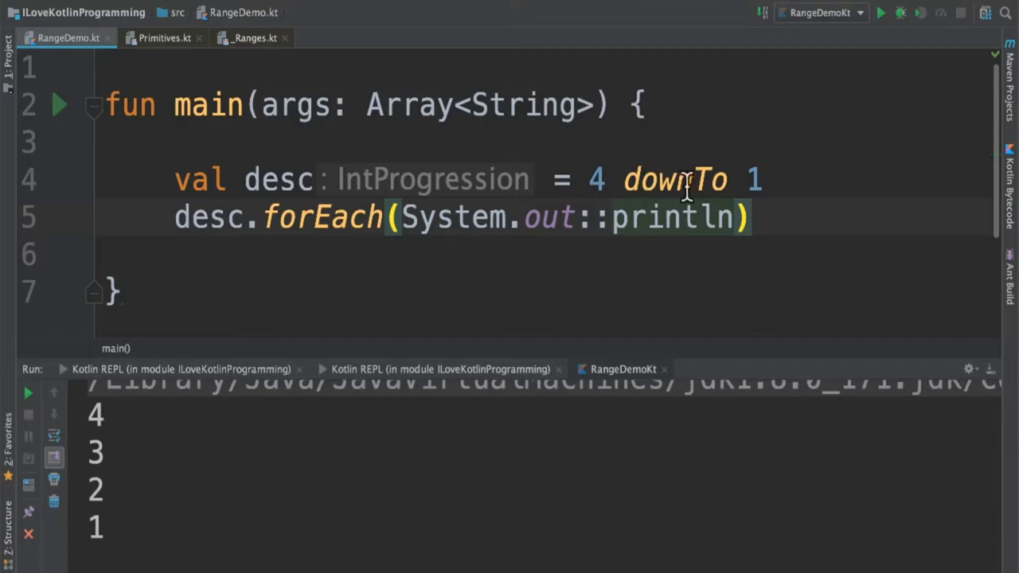
{"action": "mouse_move", "coordinate": [681, 179]}
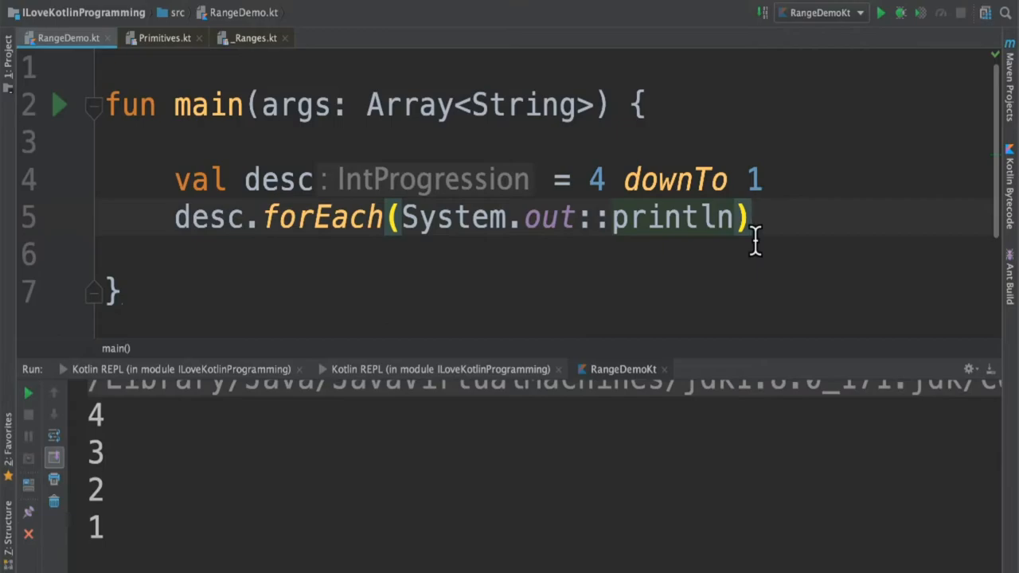
Step: Append 'step 2' to the 4 downTo 1 progression so it prints 4 and 2
{"action": "type", "text": "step 2"}
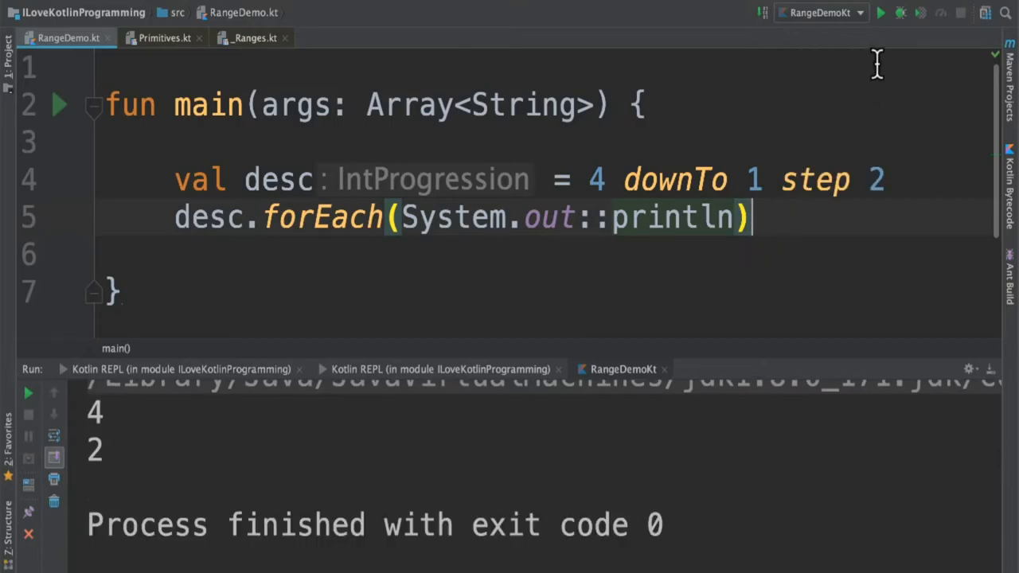
{"action": "mouse_move", "coordinate": [816, 215]}
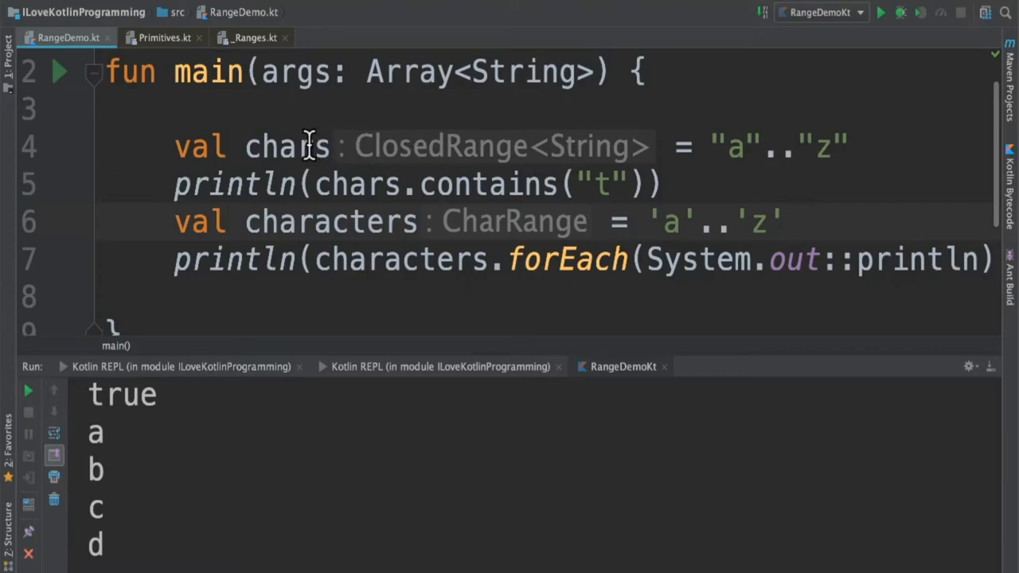
{"action": "mouse_move", "coordinate": [378, 184]}
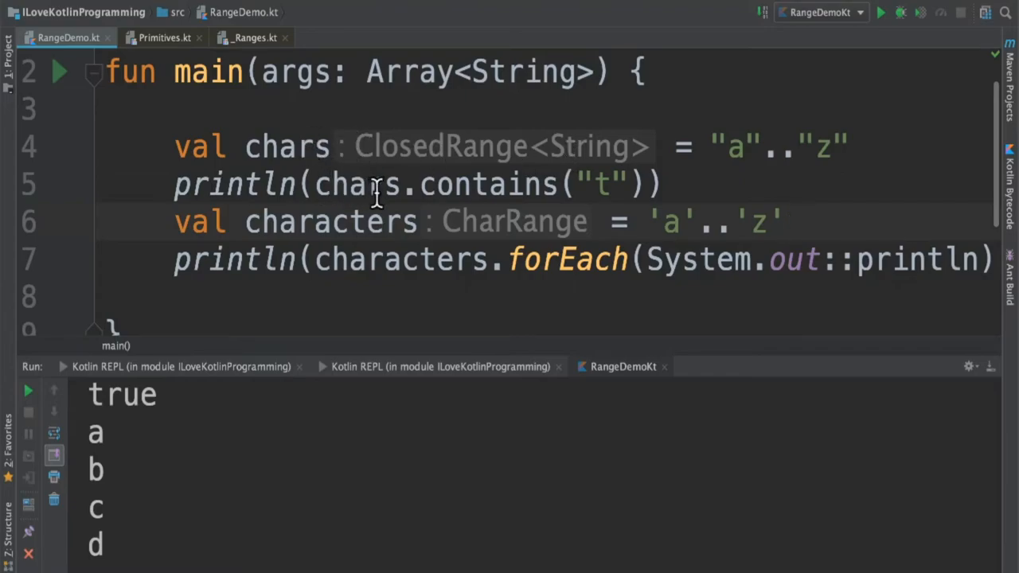
{"action": "mouse_move", "coordinate": [593, 183]}
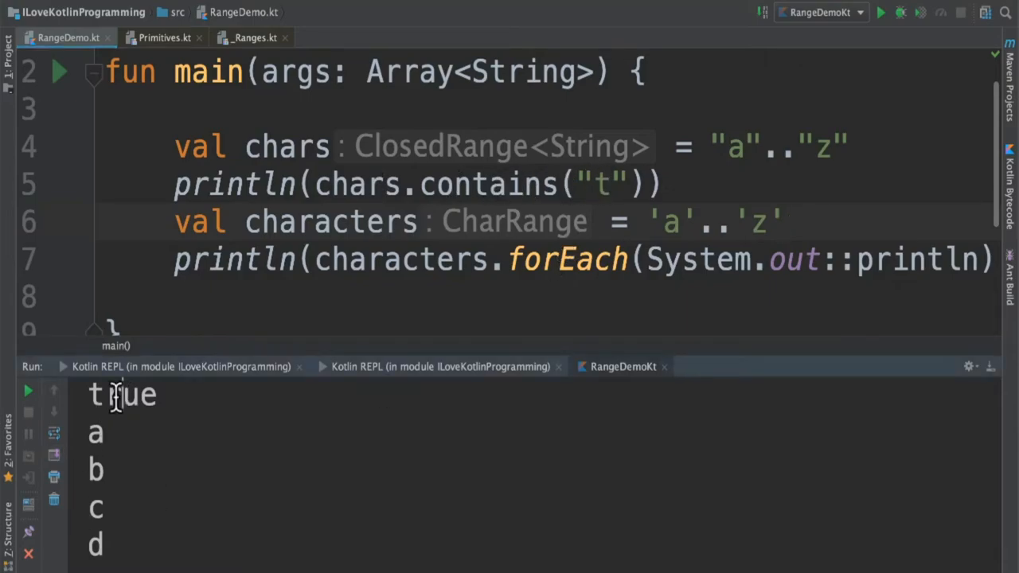
Step: Check the Run output: 'true' for contains("t"), then letters a through z
{"action": "double_click", "coordinate": [122, 393]}
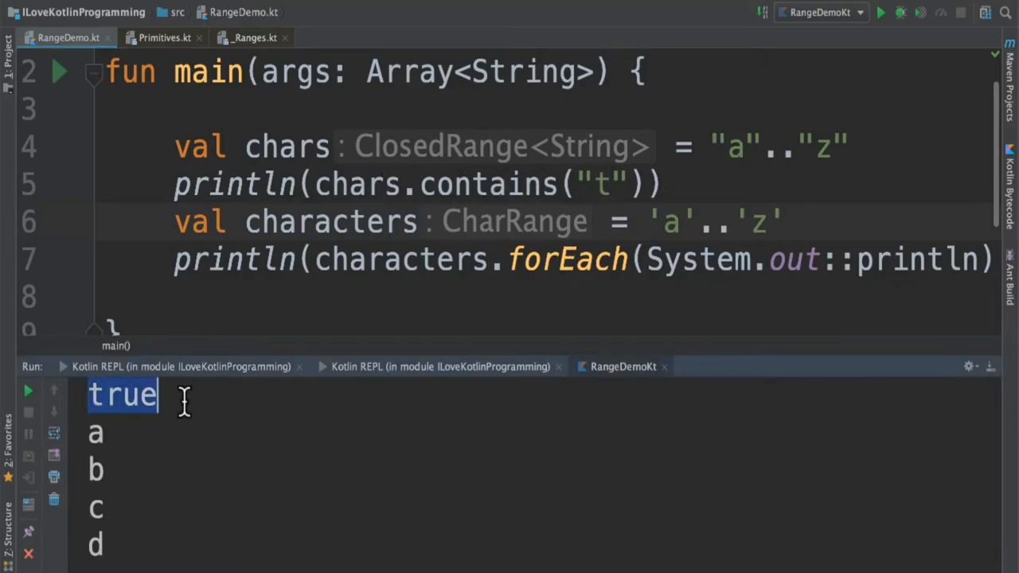
{"action": "left_click", "coordinate": [677, 258]}
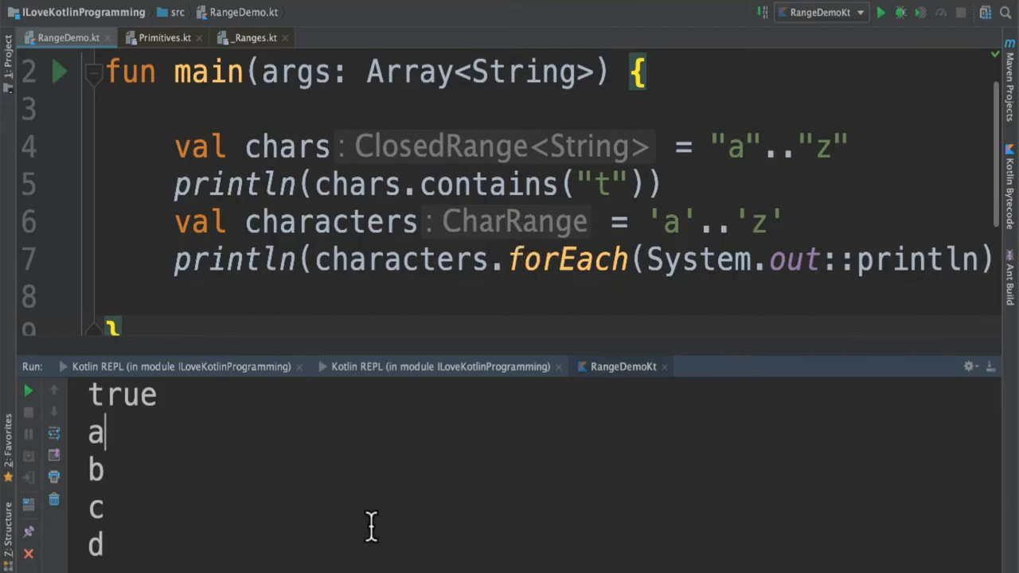
{"action": "scroll", "scroll_direction": "down", "scroll_amount": 3}
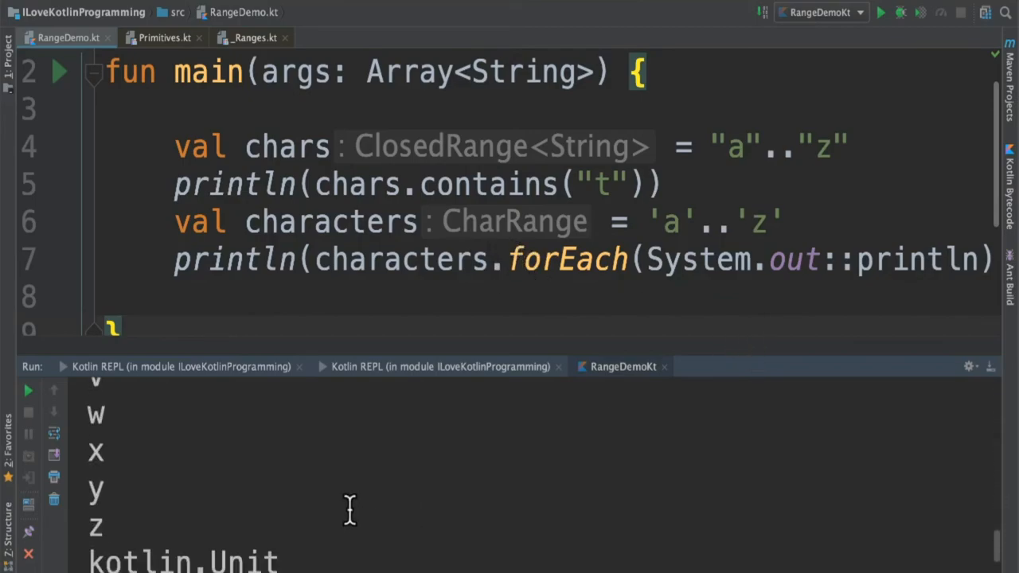
{"action": "scroll", "scroll_direction": "up", "scroll_amount": 3}
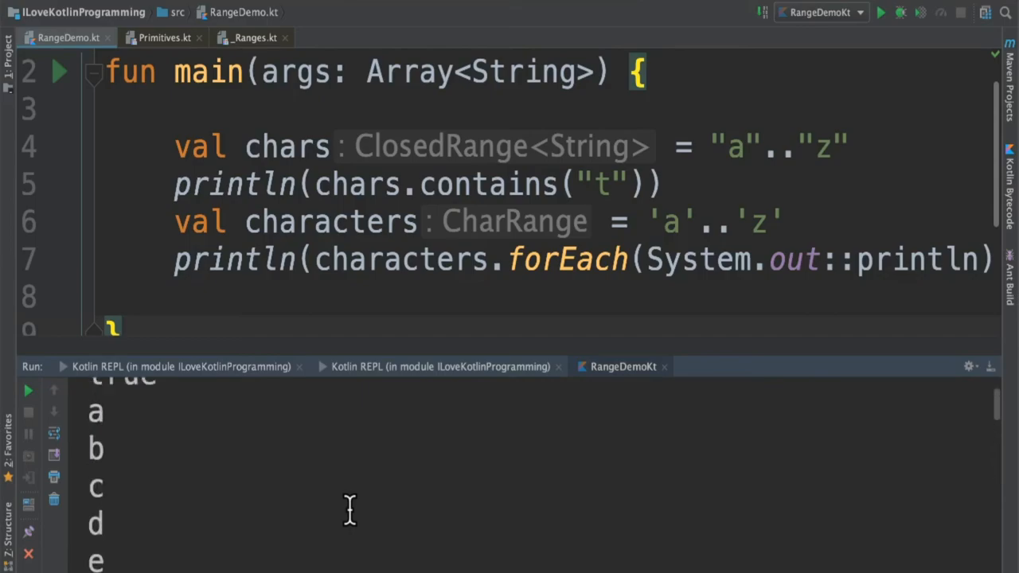